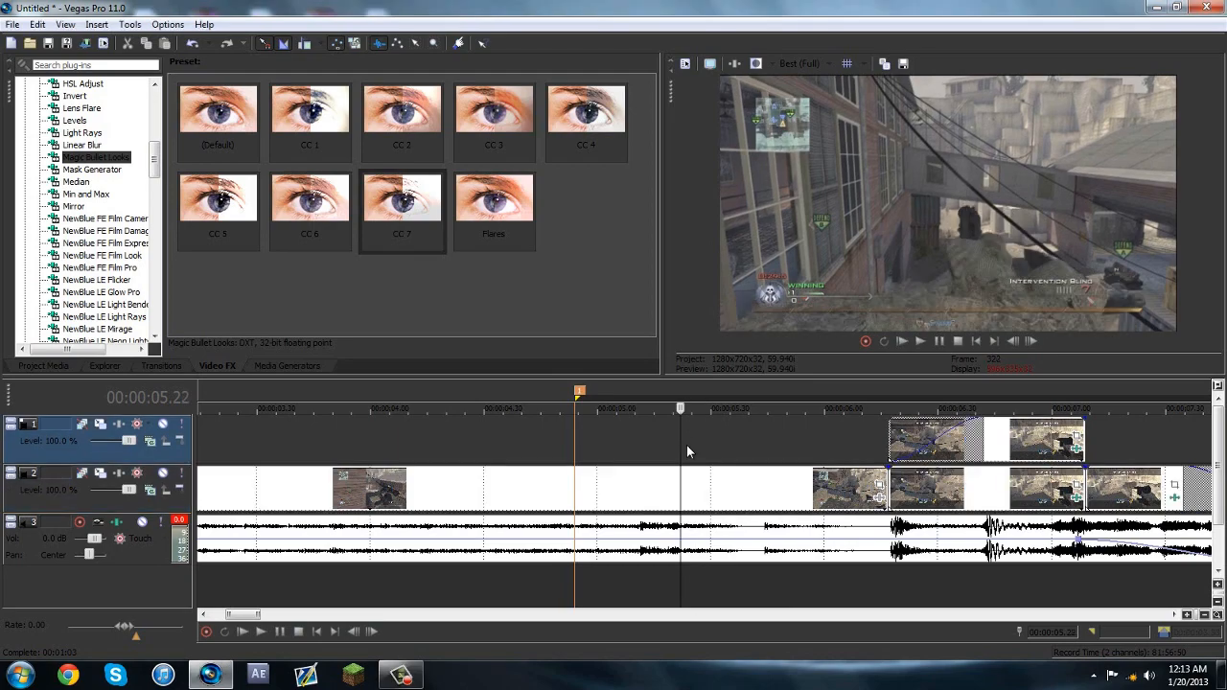
Step: Switch the Video Preview quality from Best (Full) to a lower Preview setting
left_click(822, 63)
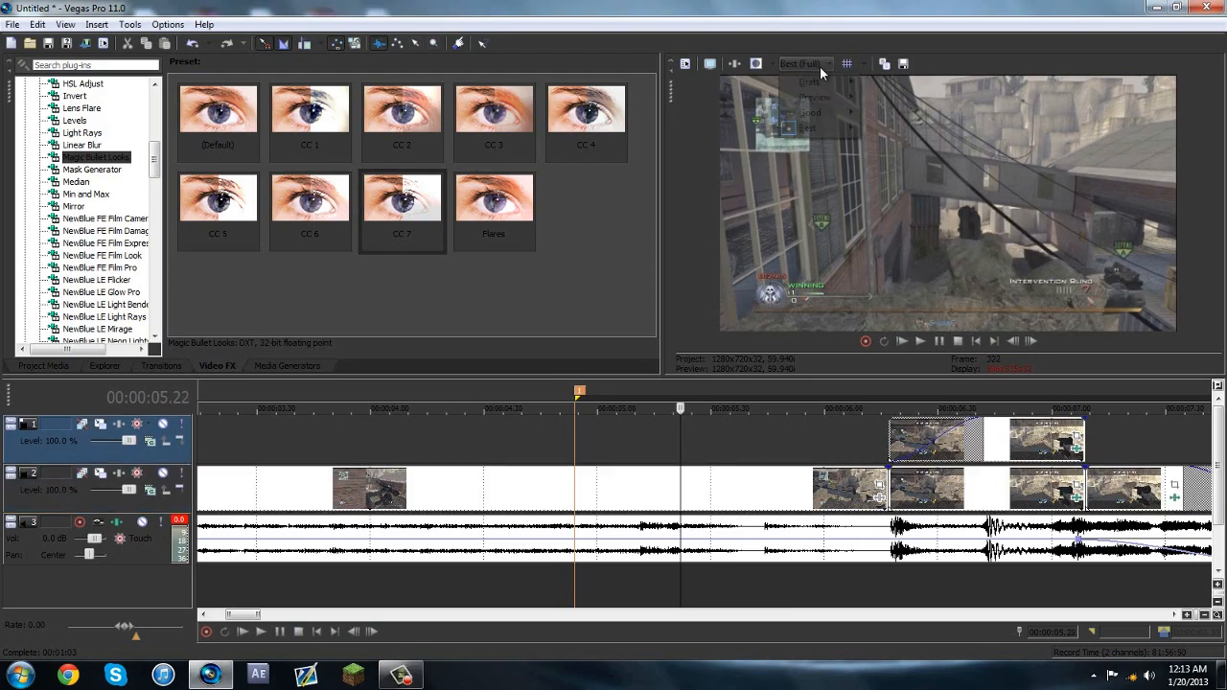
left_click(809, 81)
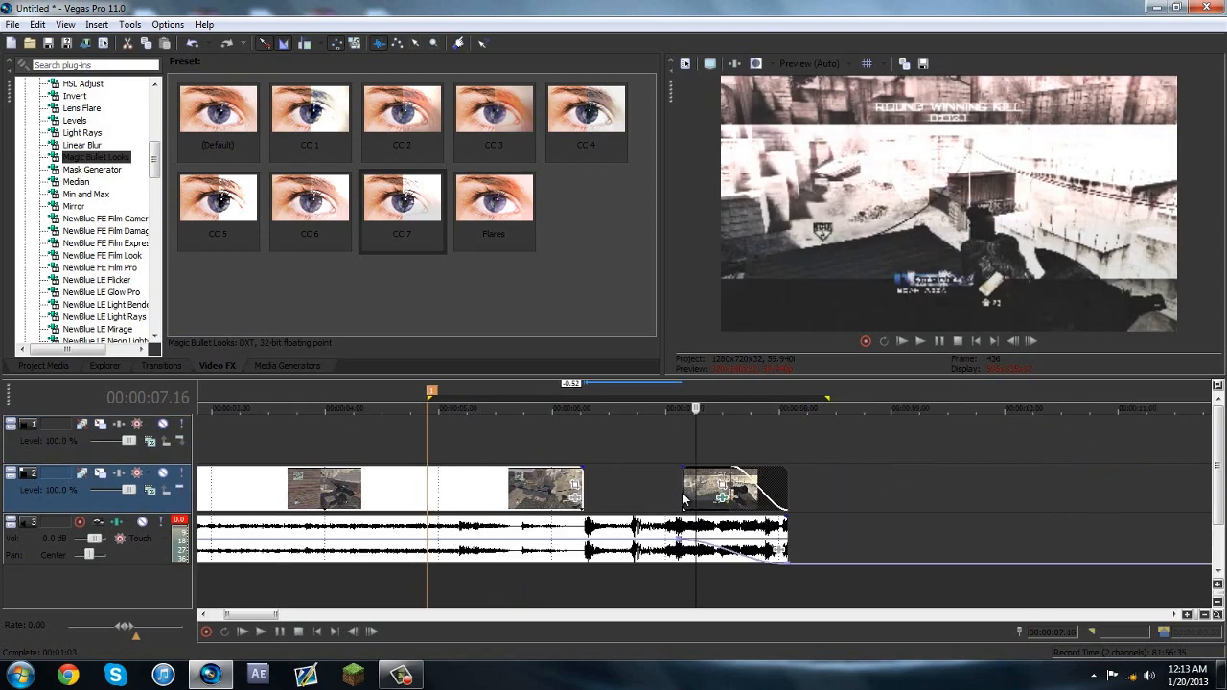
Step: Select the track 2 gameplay event where the final killcam begins
double_click(732, 489)
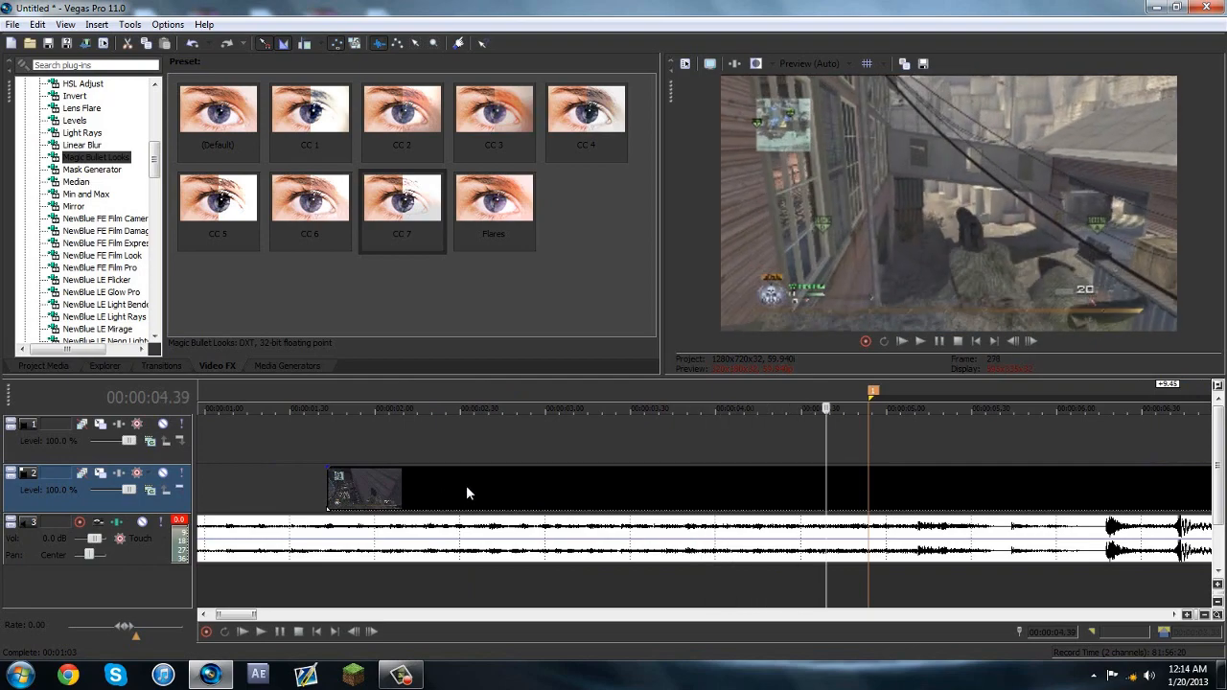
mouse_move(1031, 508)
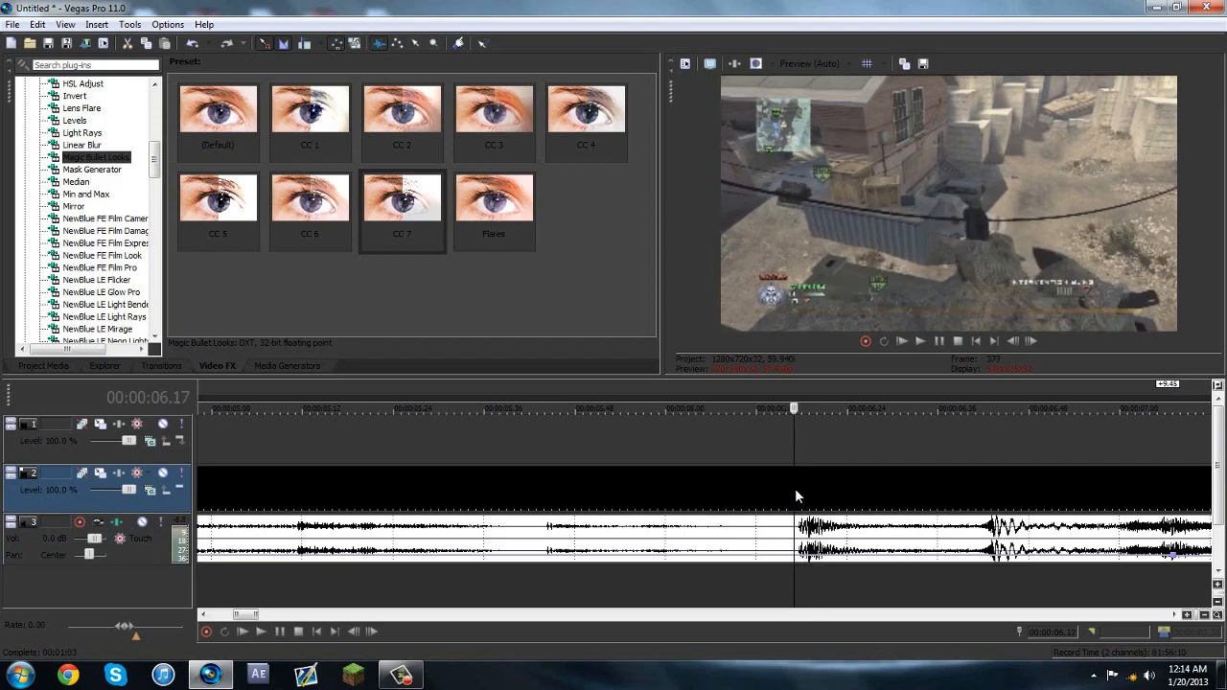
mouse_move(854, 156)
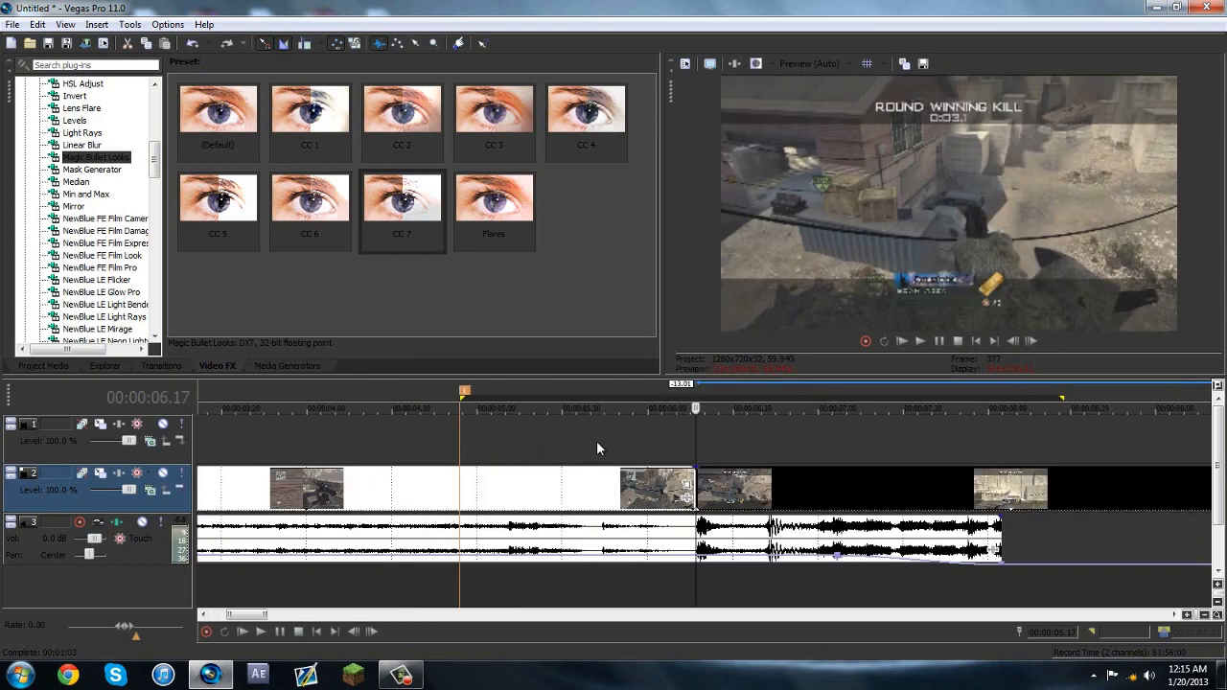
Step: Place the cursor on the killcam portion of the track 2 event for splitting
left_click(496, 409)
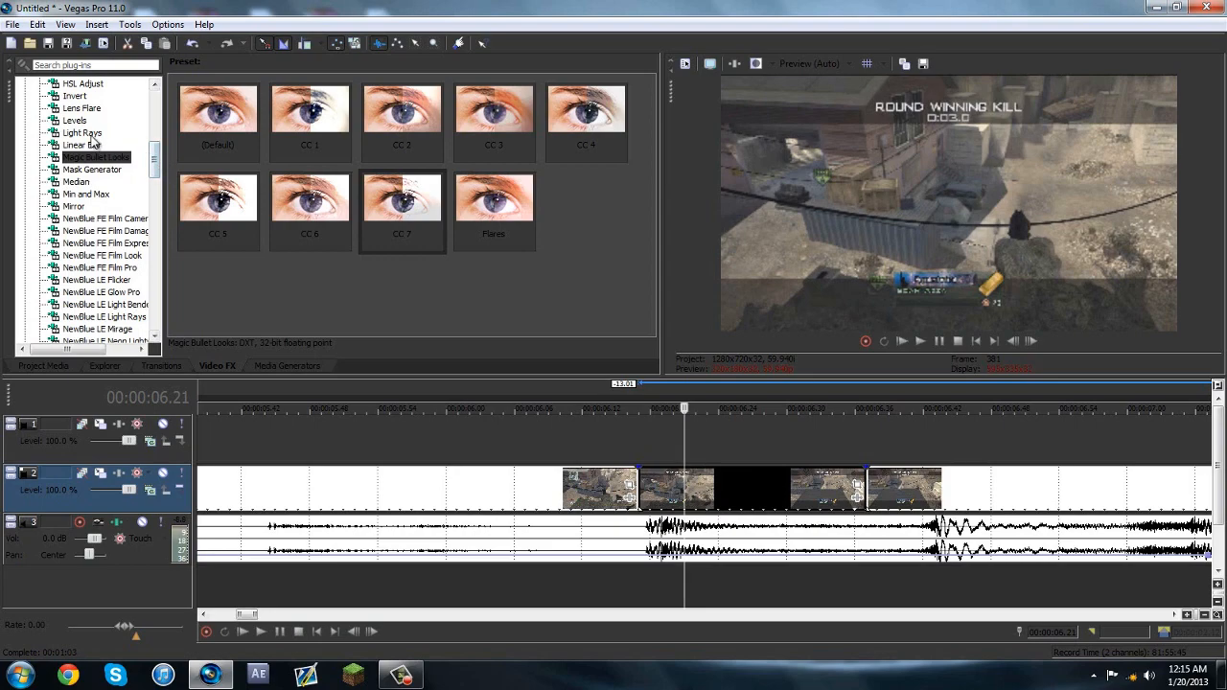
Step: Apply the Linear Blur Horizontal Light preset to the killcam clip, replacing Horizontal Medium
scroll("up", 3)
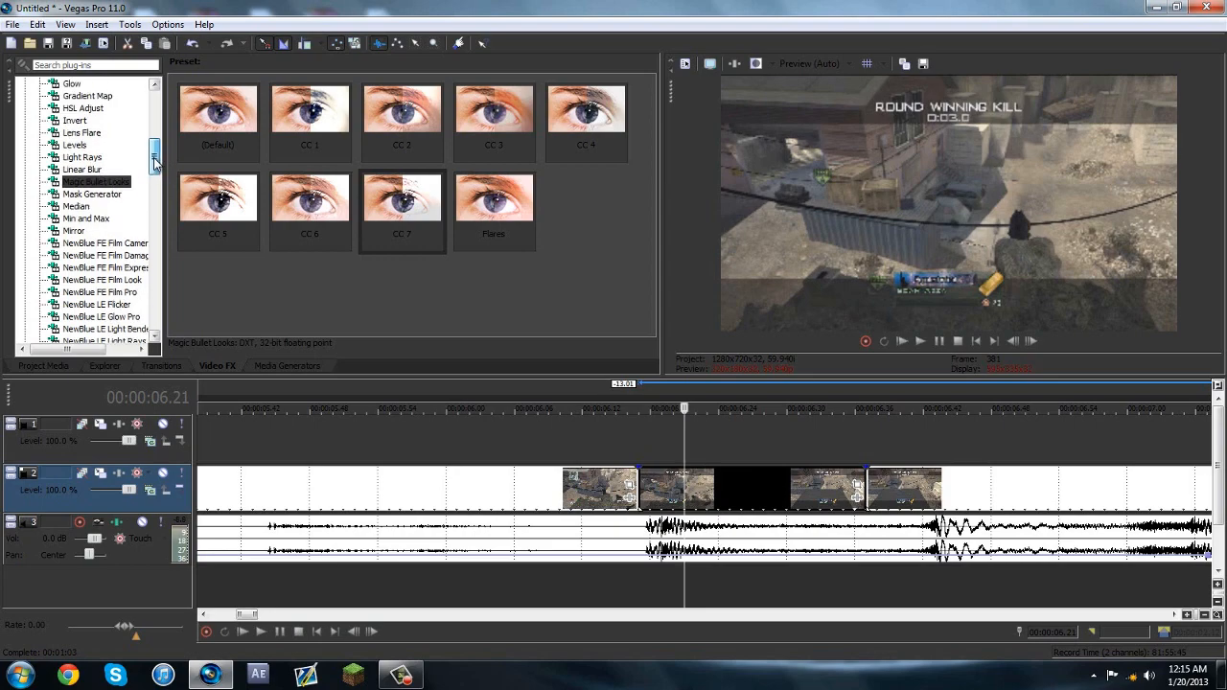
scroll("up", 3)
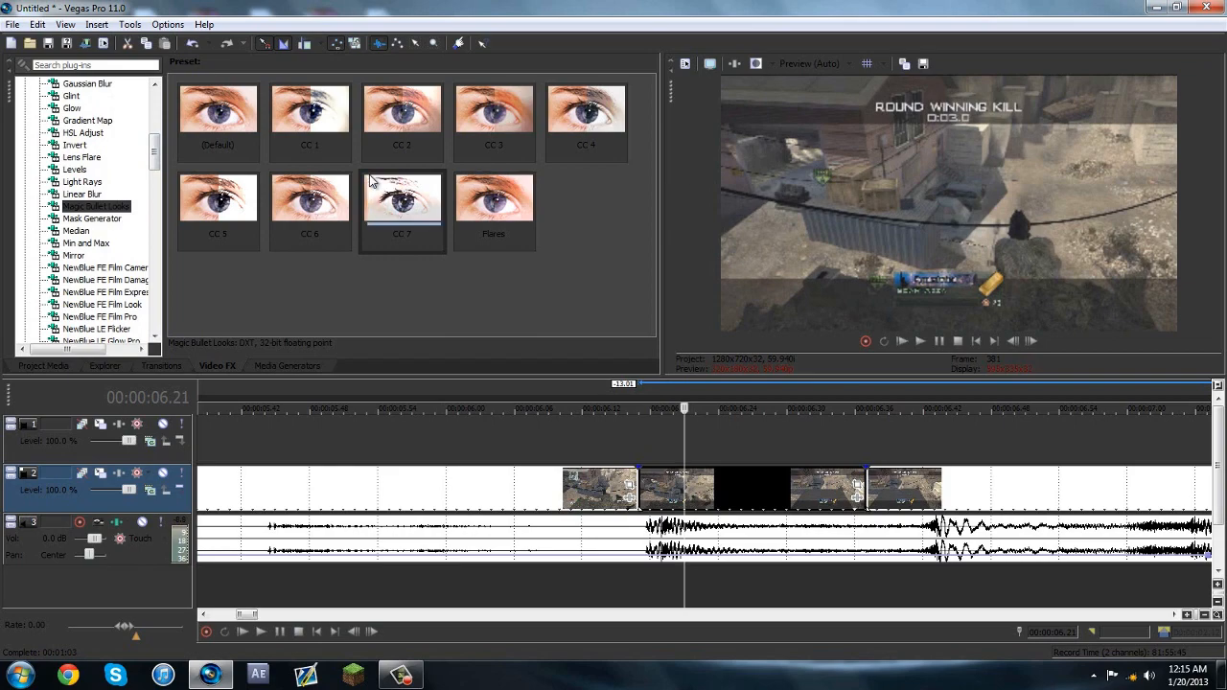
scroll("down", 3)
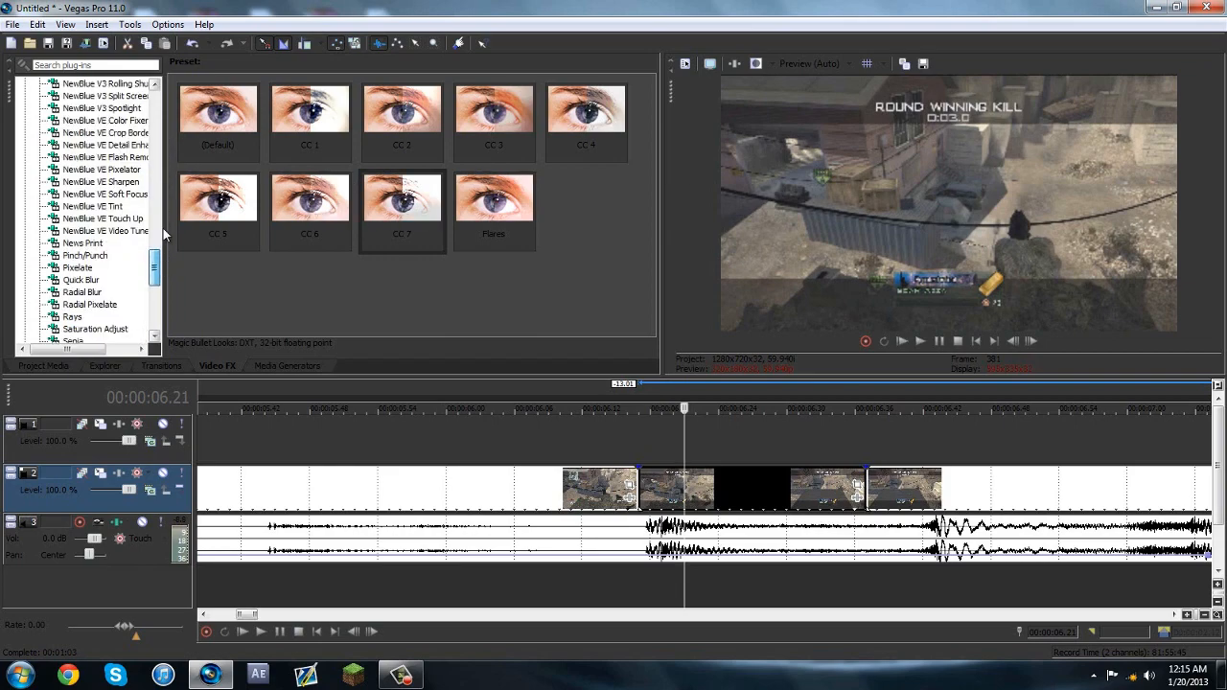
scroll("up", 3)
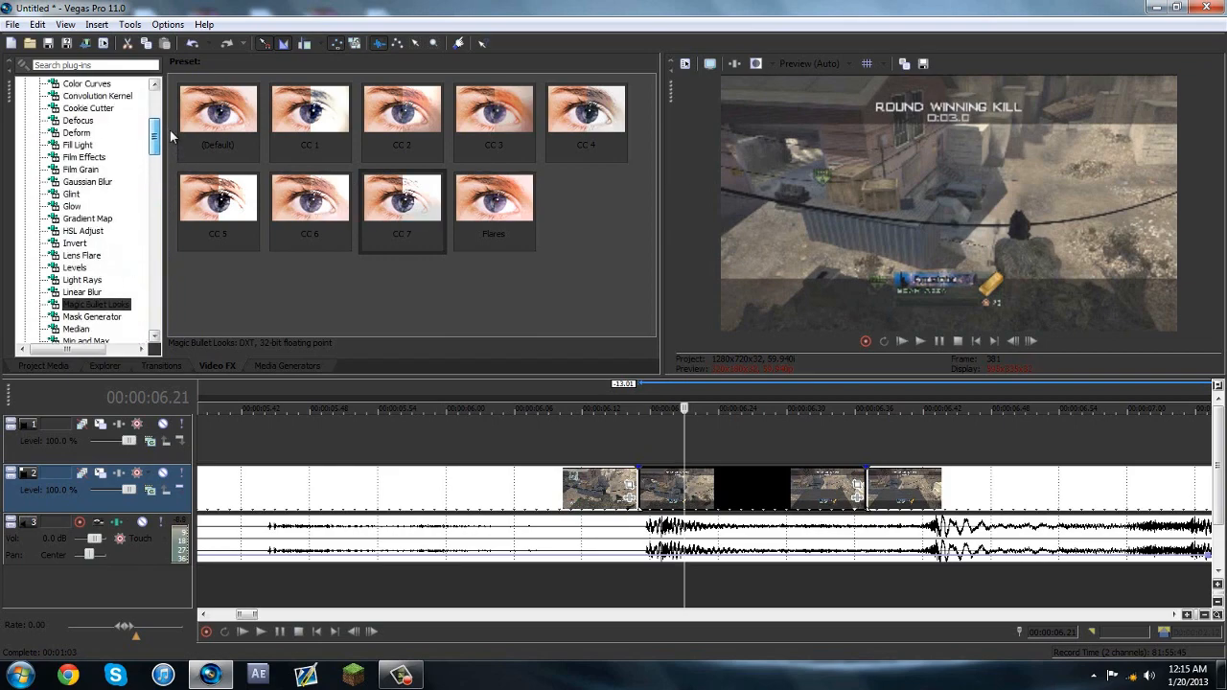
mouse_move(123, 240)
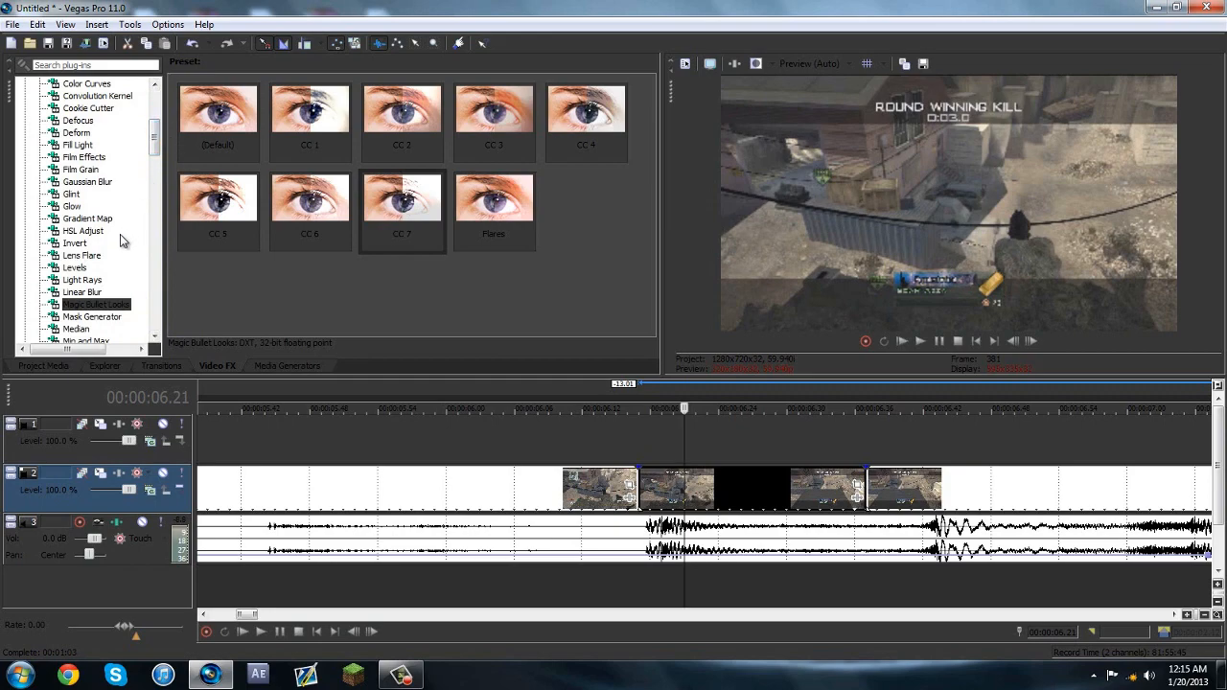
left_click(83, 292)
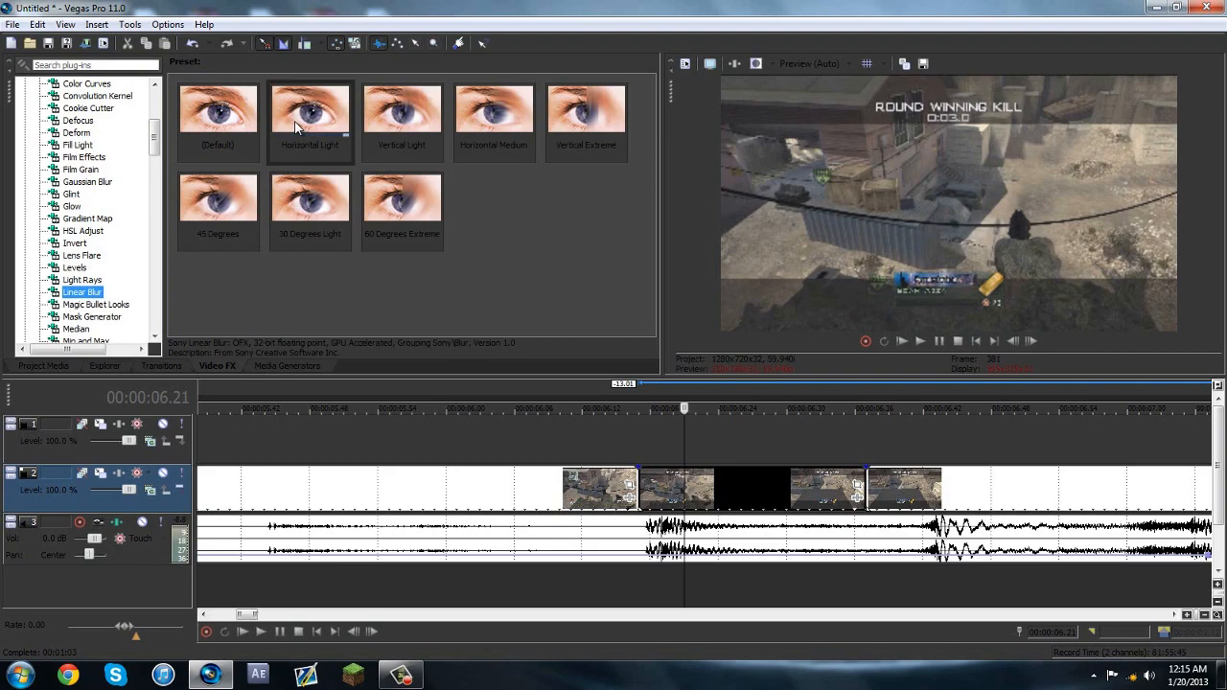
left_click(495, 109)
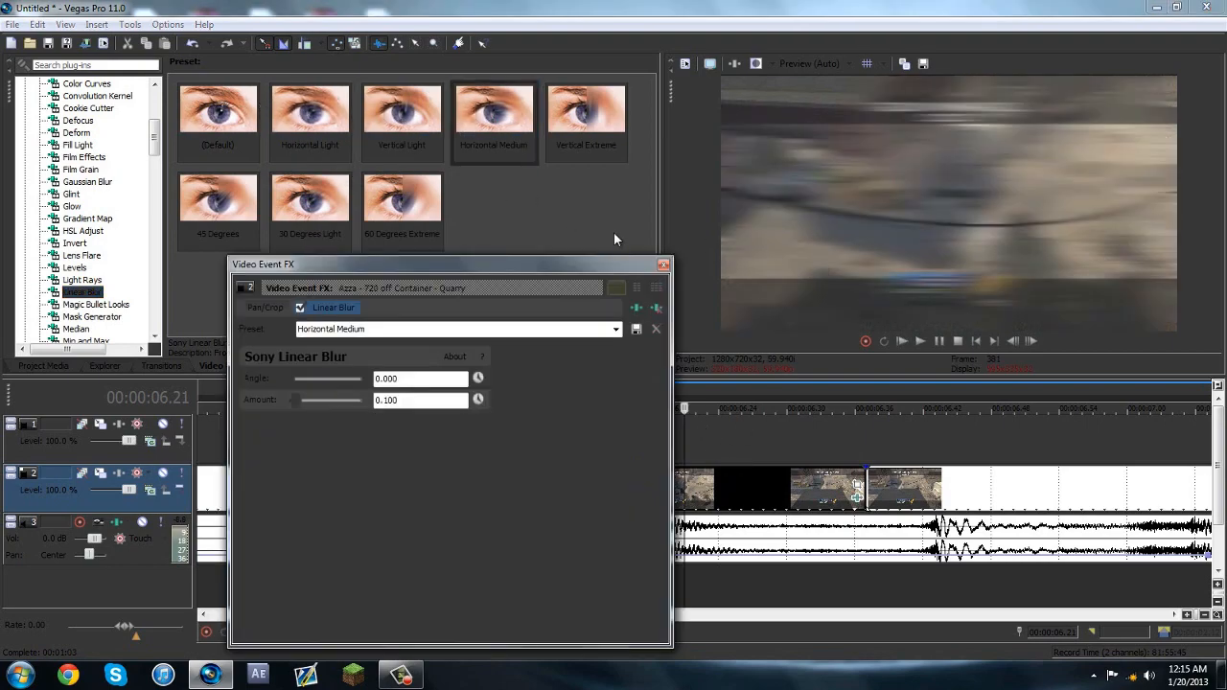
left_click(663, 265)
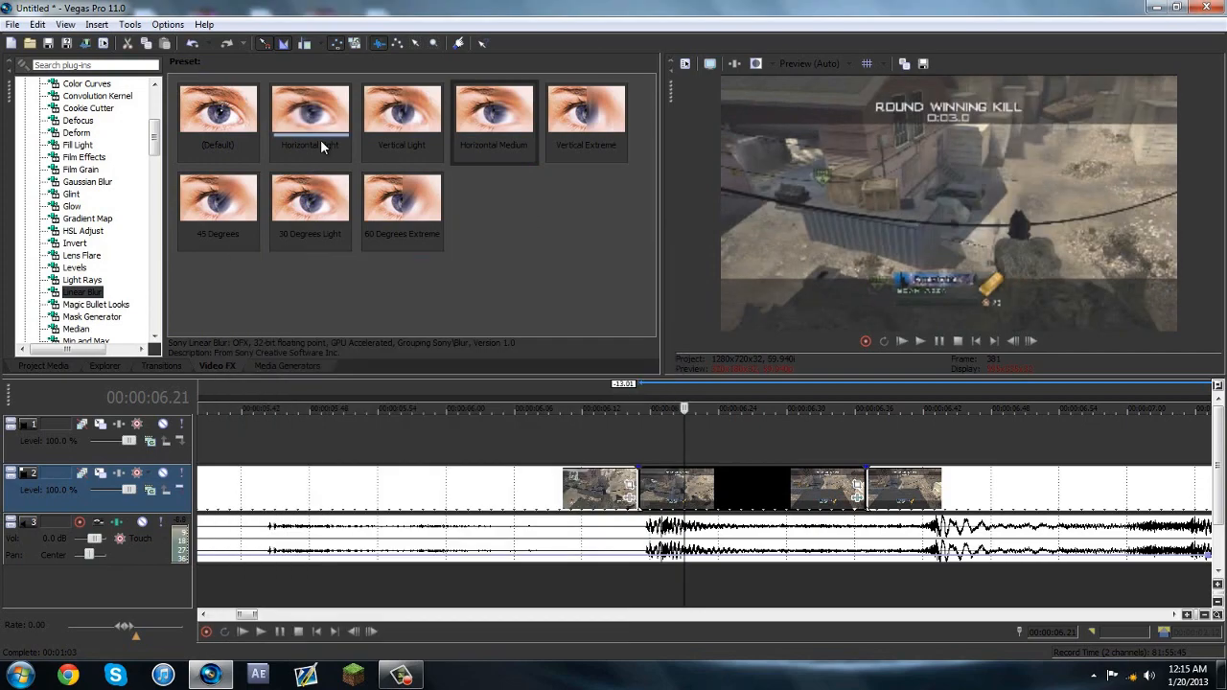
double_click(310, 110)
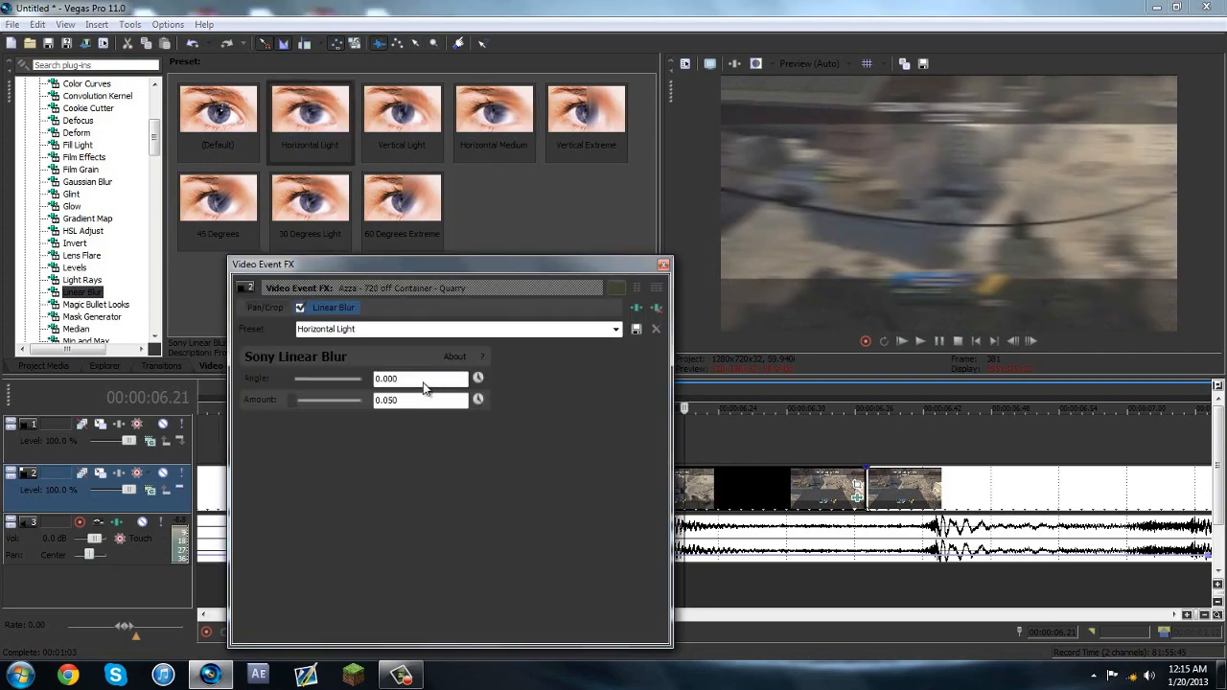
Step: Set the Linear Blur amount to 0.116 with keyframe animation enabled
left_click_drag(303, 401, 299, 401)
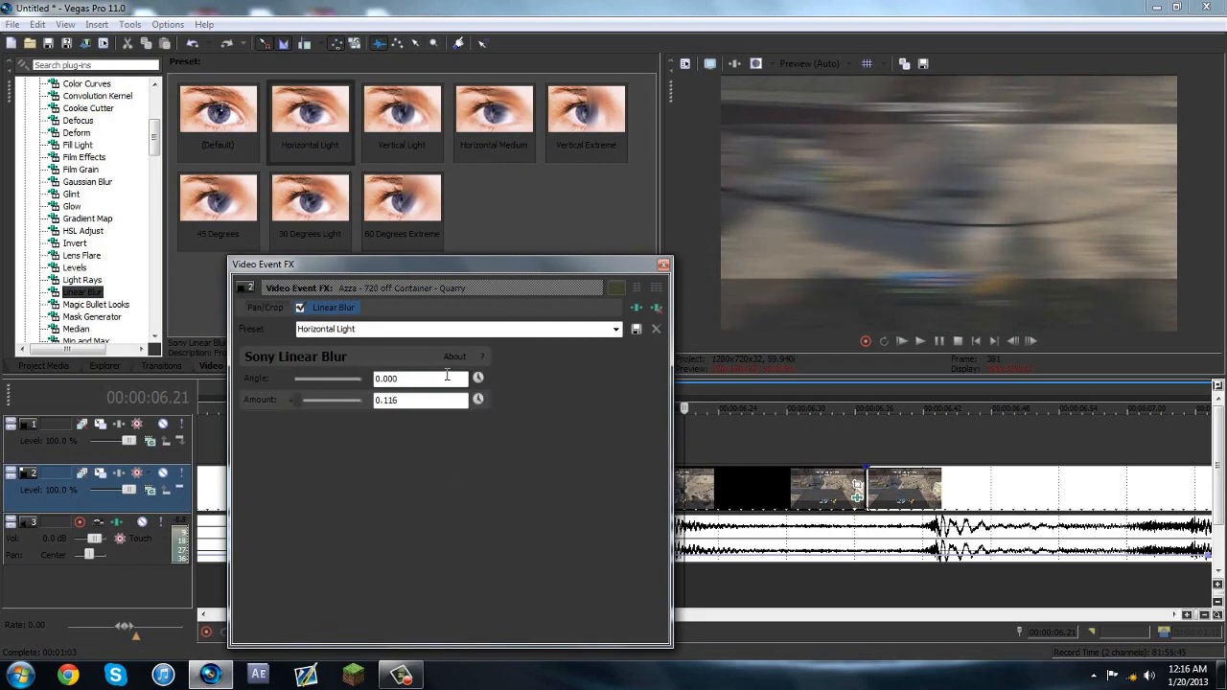
mouse_move(479, 400)
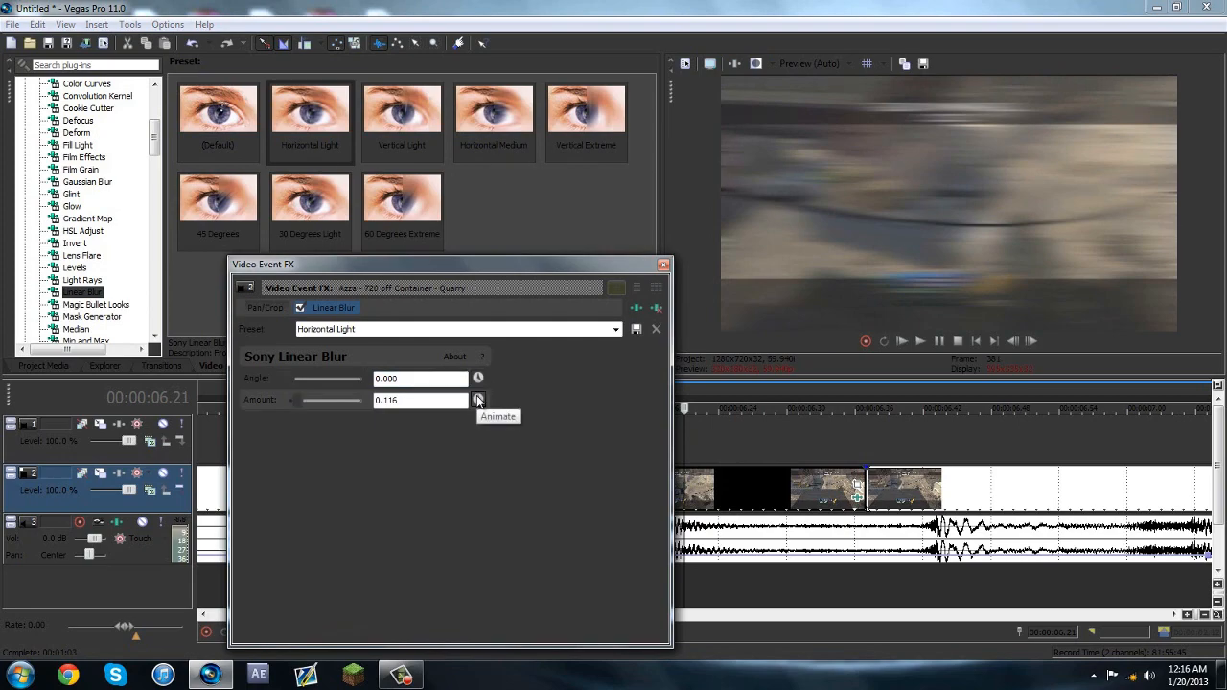
left_click(479, 401)
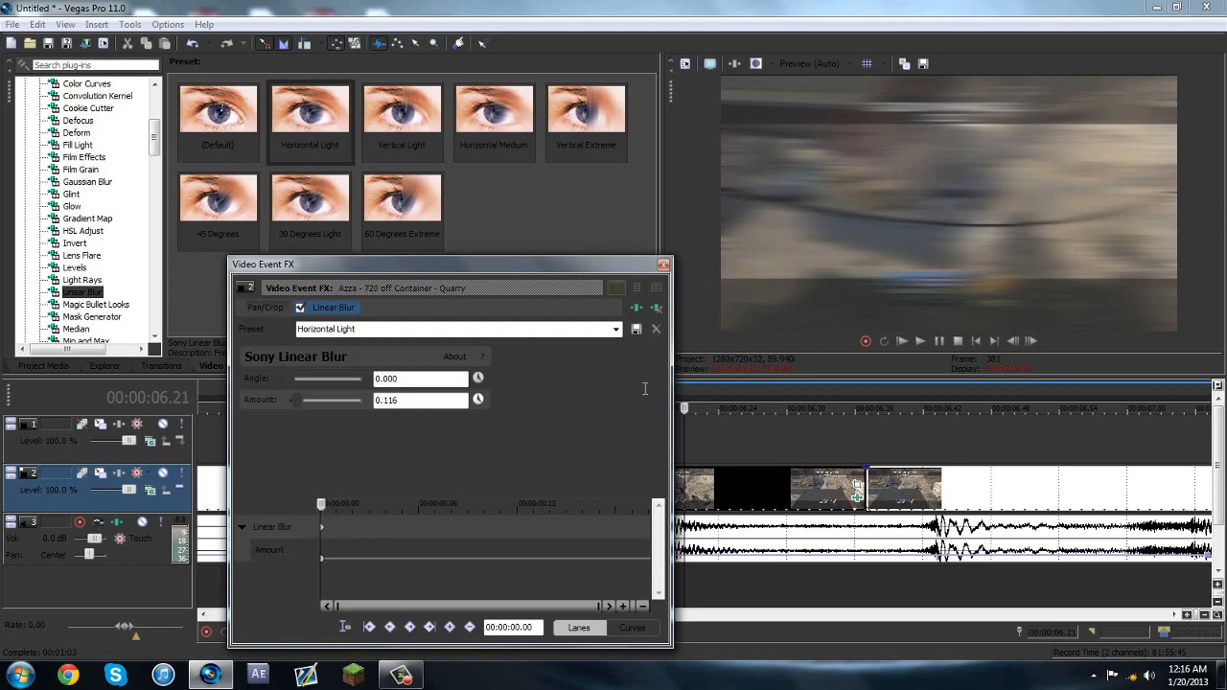
left_click_drag(431, 265, 173, 249)
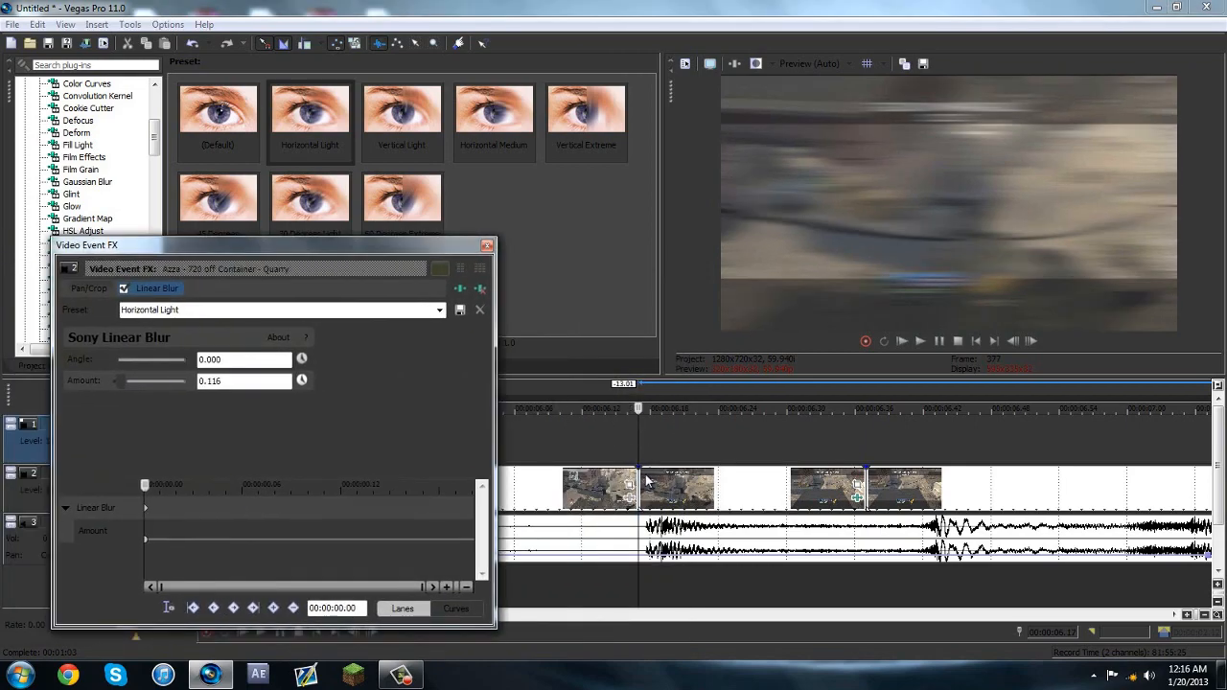
mouse_move(641, 470)
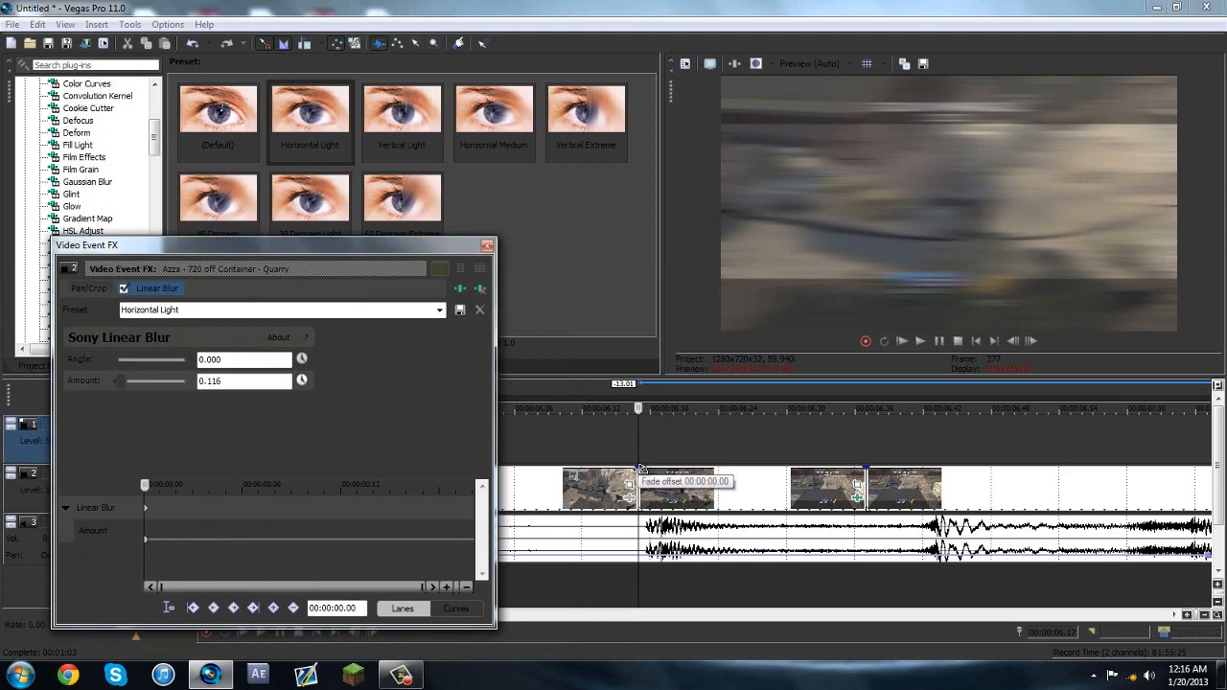
mouse_move(860, 488)
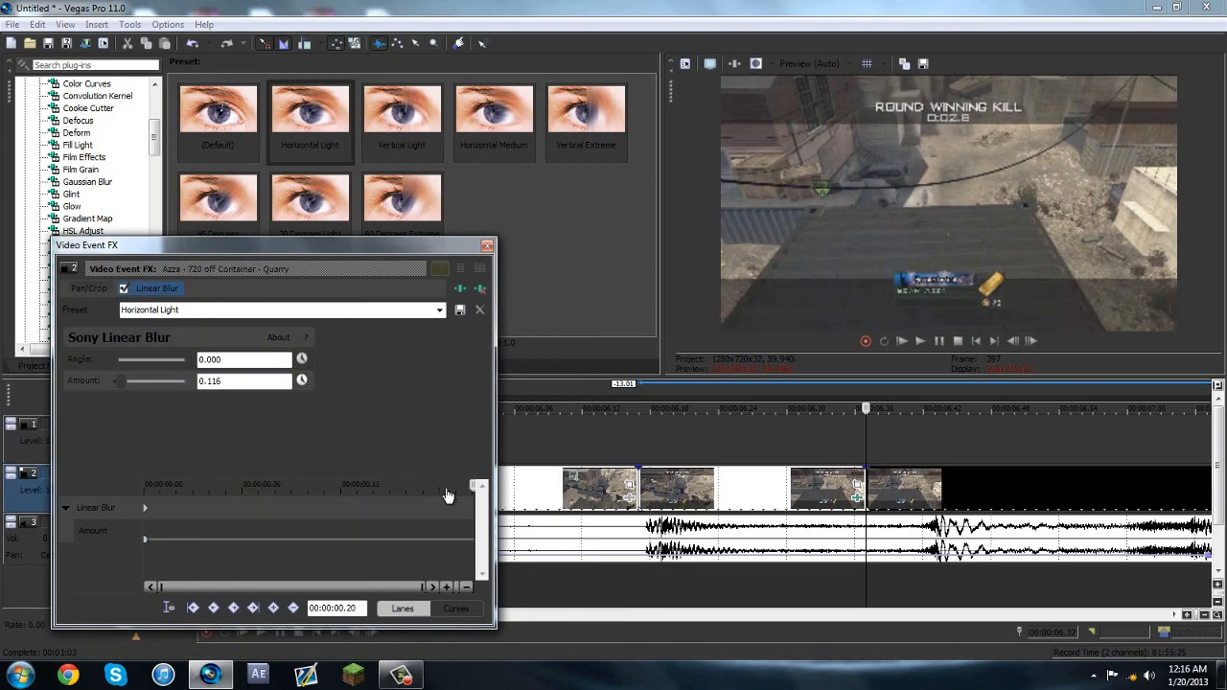
mouse_move(203, 475)
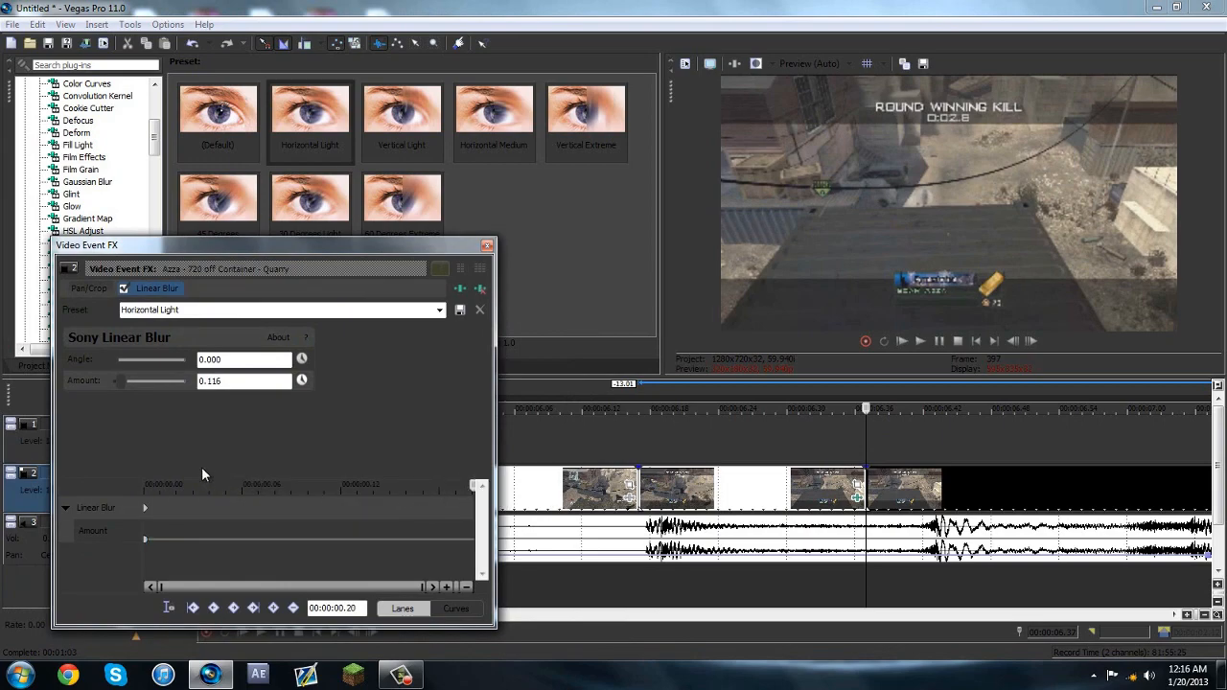
triple_click(241, 380)
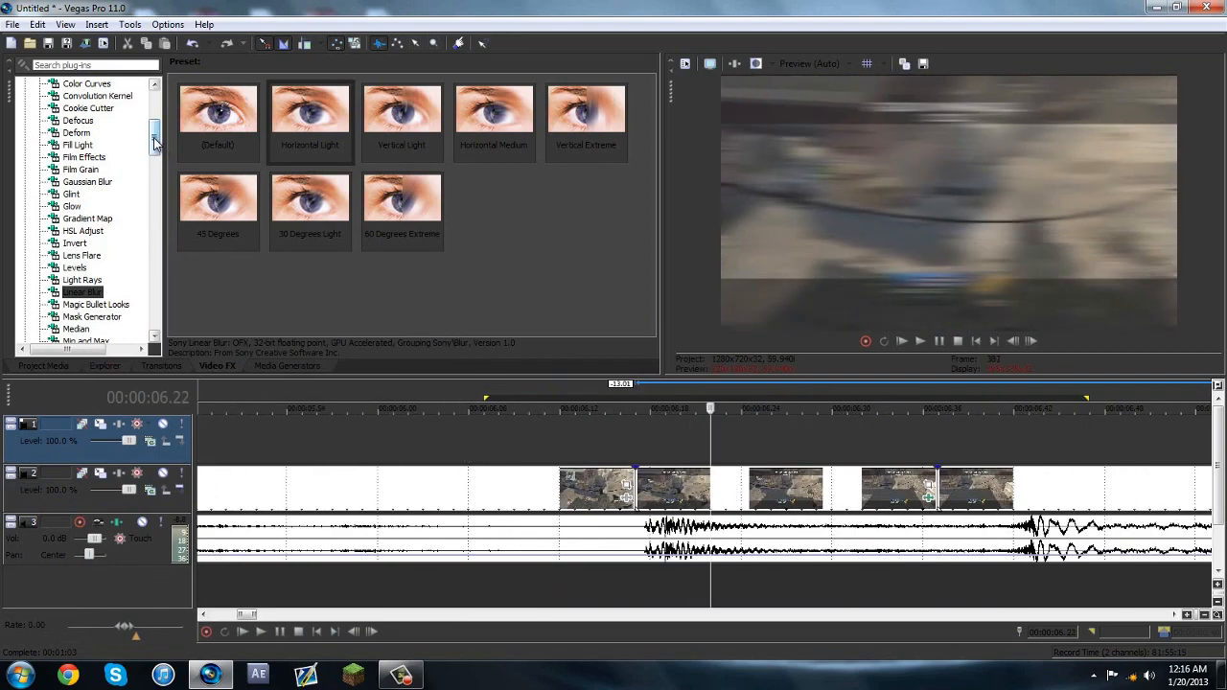
Step: Add the Gaussian Blur Medium Blur preset to the clip and check its 0.0600 range values
left_click(88, 182)
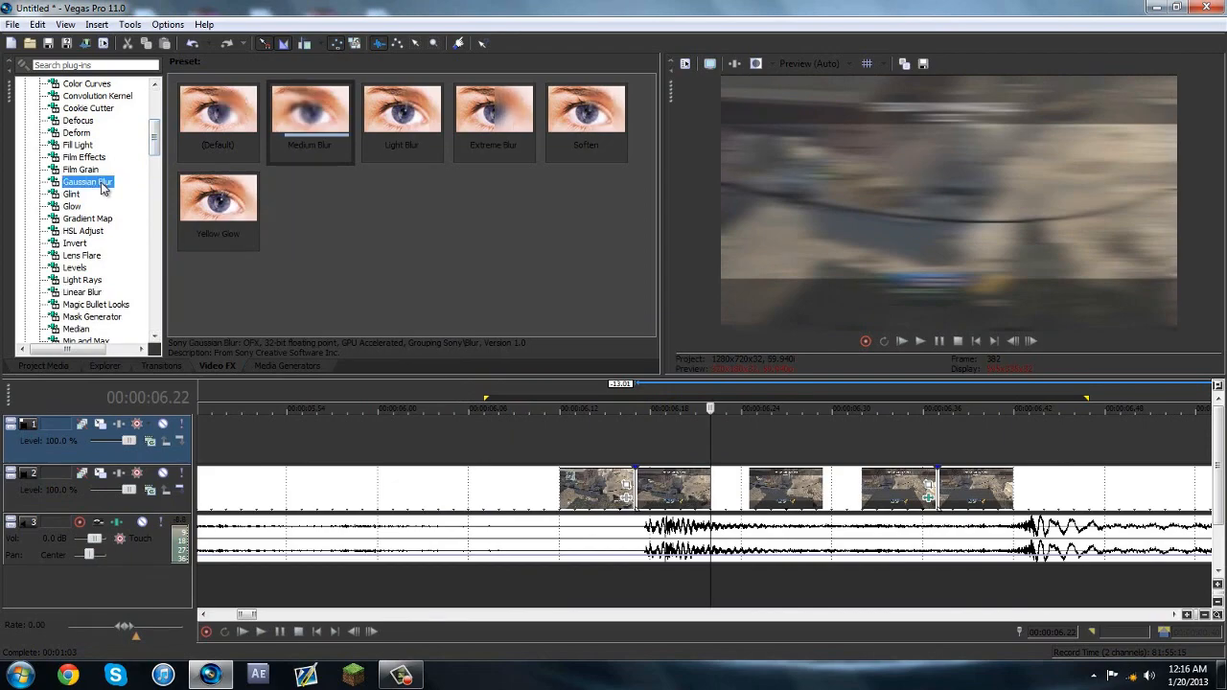
left_click(310, 107)
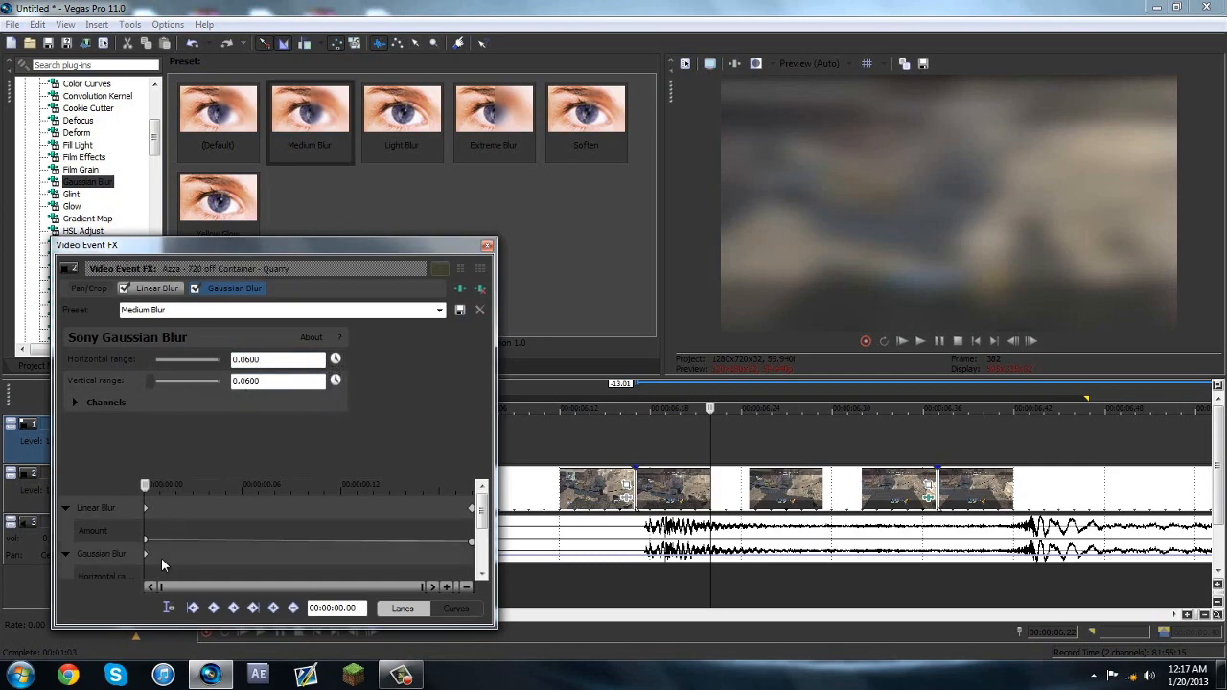
left_click(65, 506)
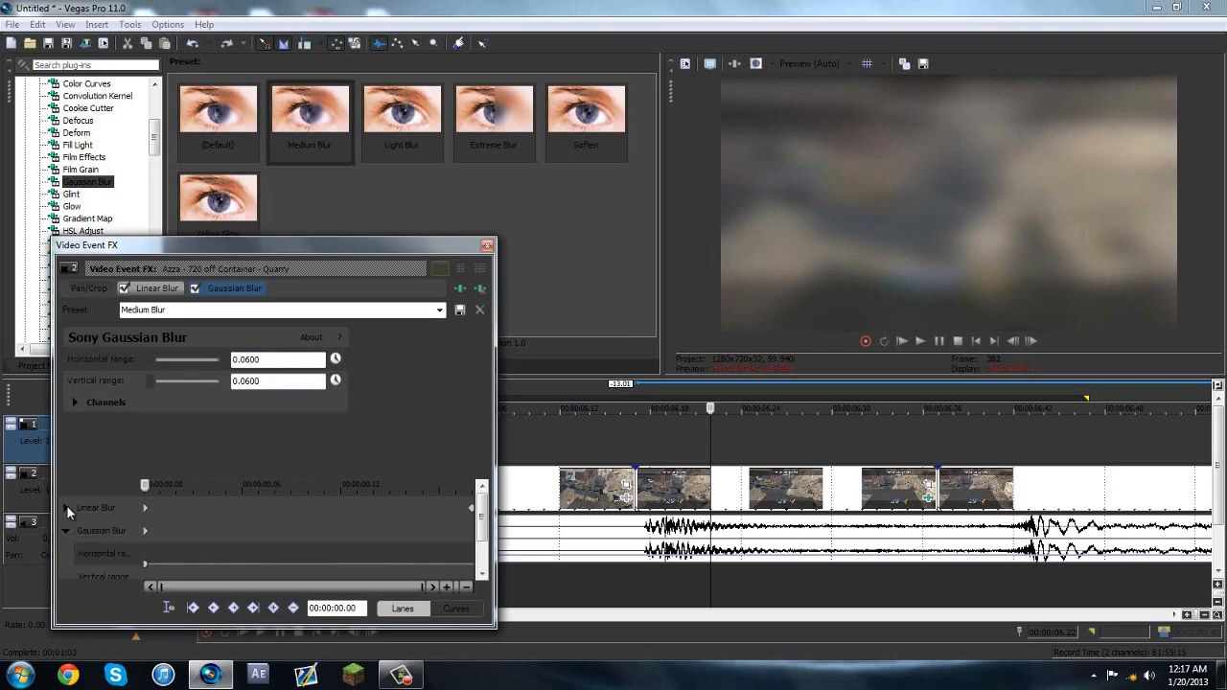
scroll("down", 3)
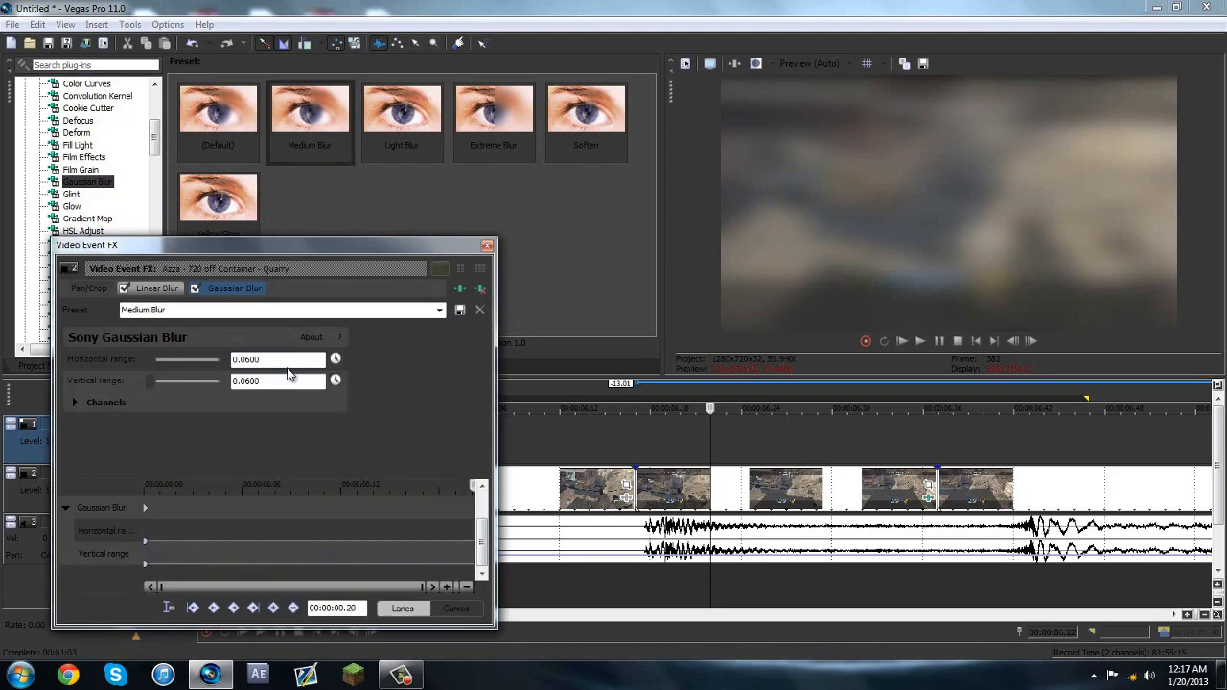
triple_click(276, 358)
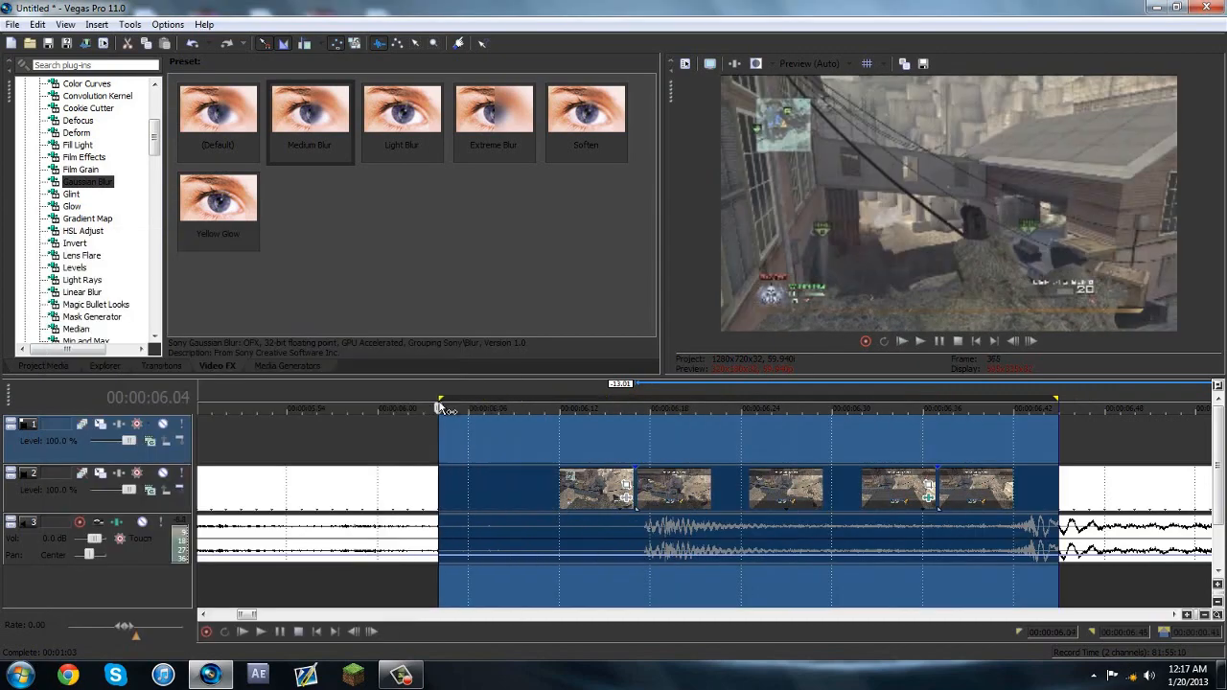
Step: Keyframe the Linear and Gaussian Blur lanes at the start of the killcam so the footage turns blurry there
left_click(901, 341)
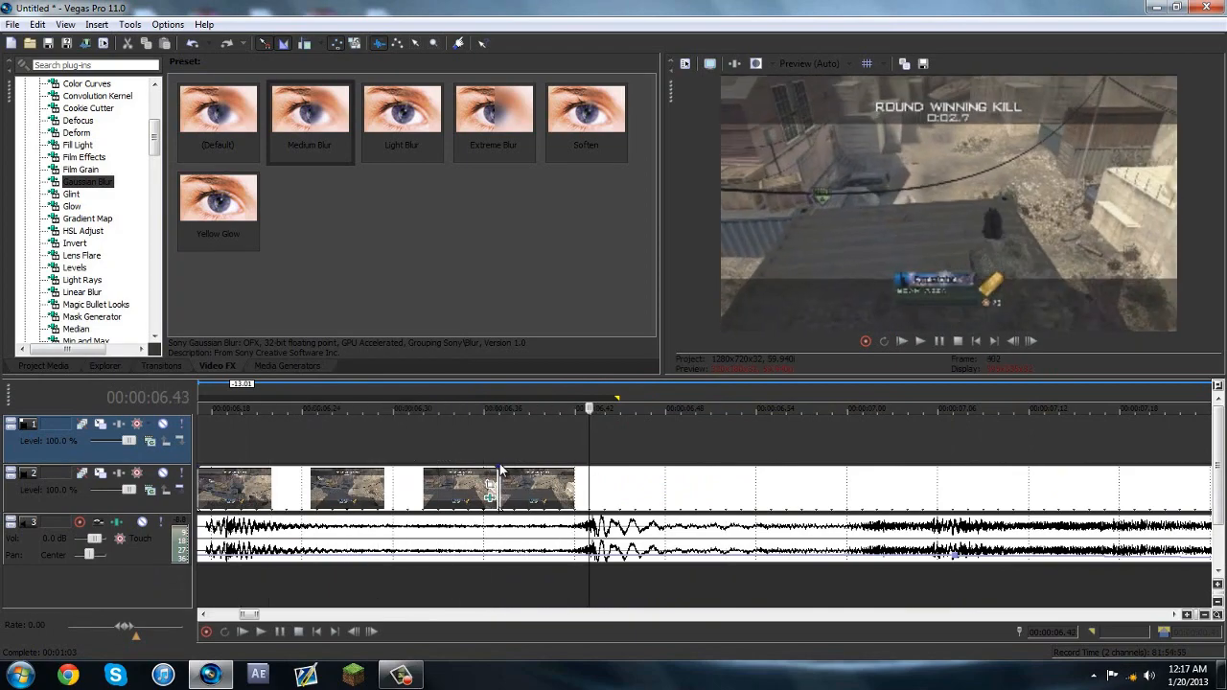
left_click(815, 410)
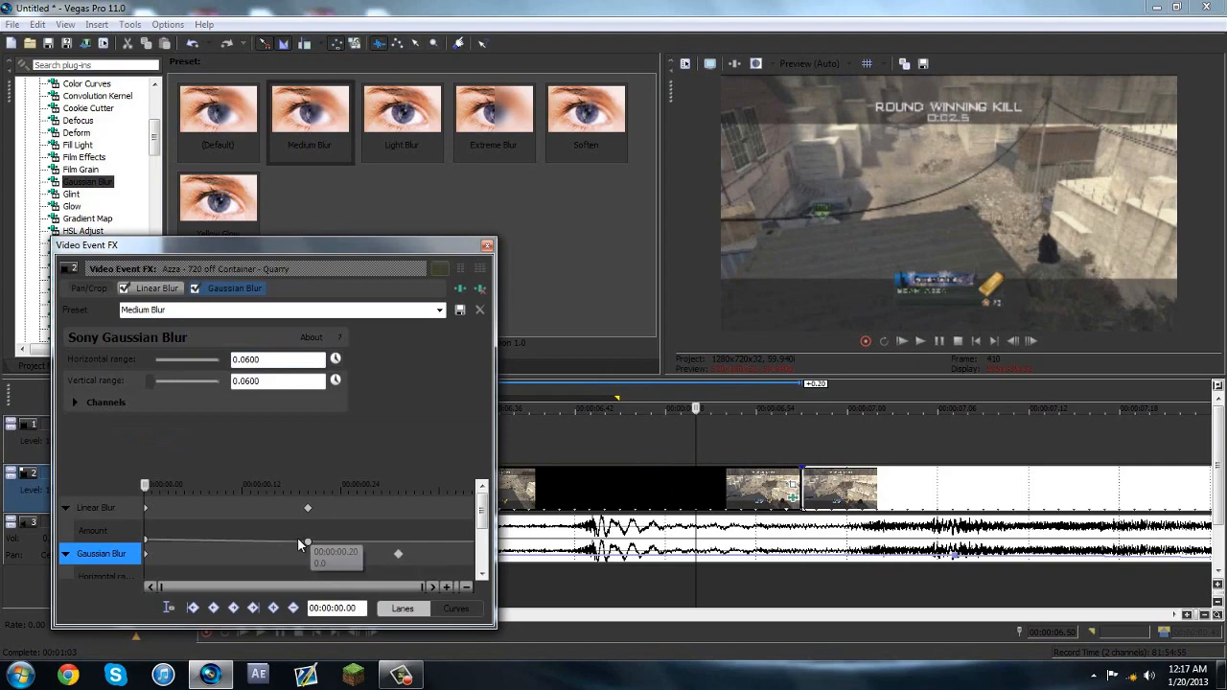
left_click(153, 288)
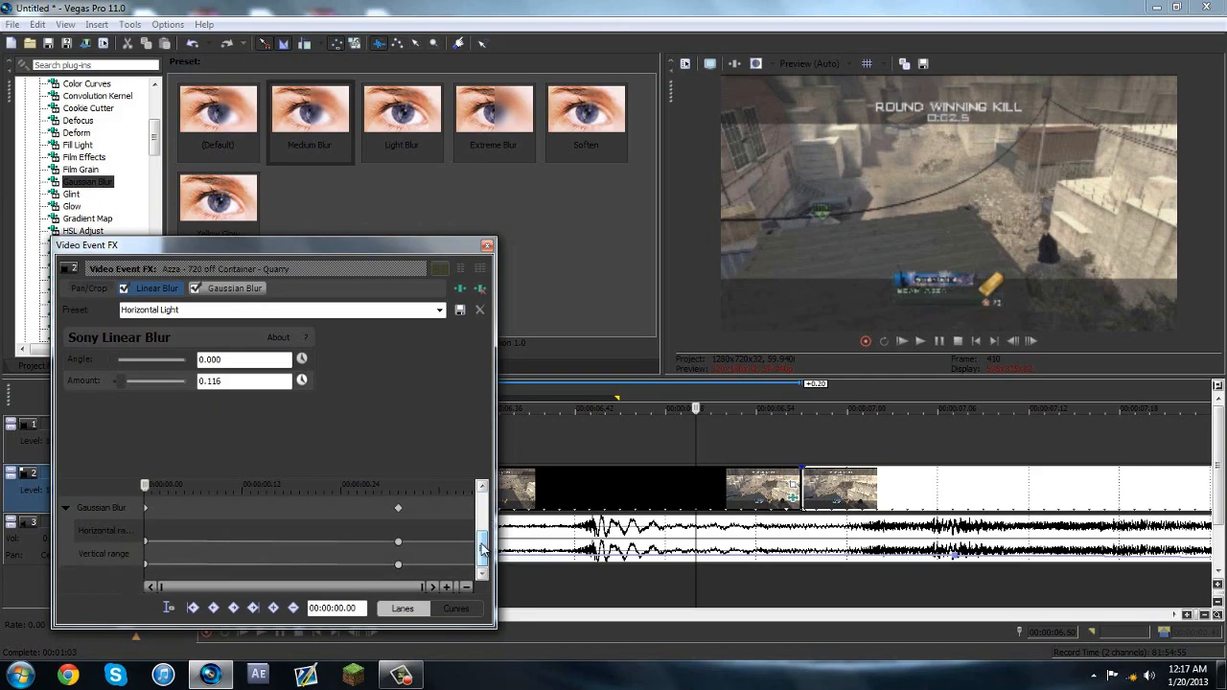
left_click(487, 245)
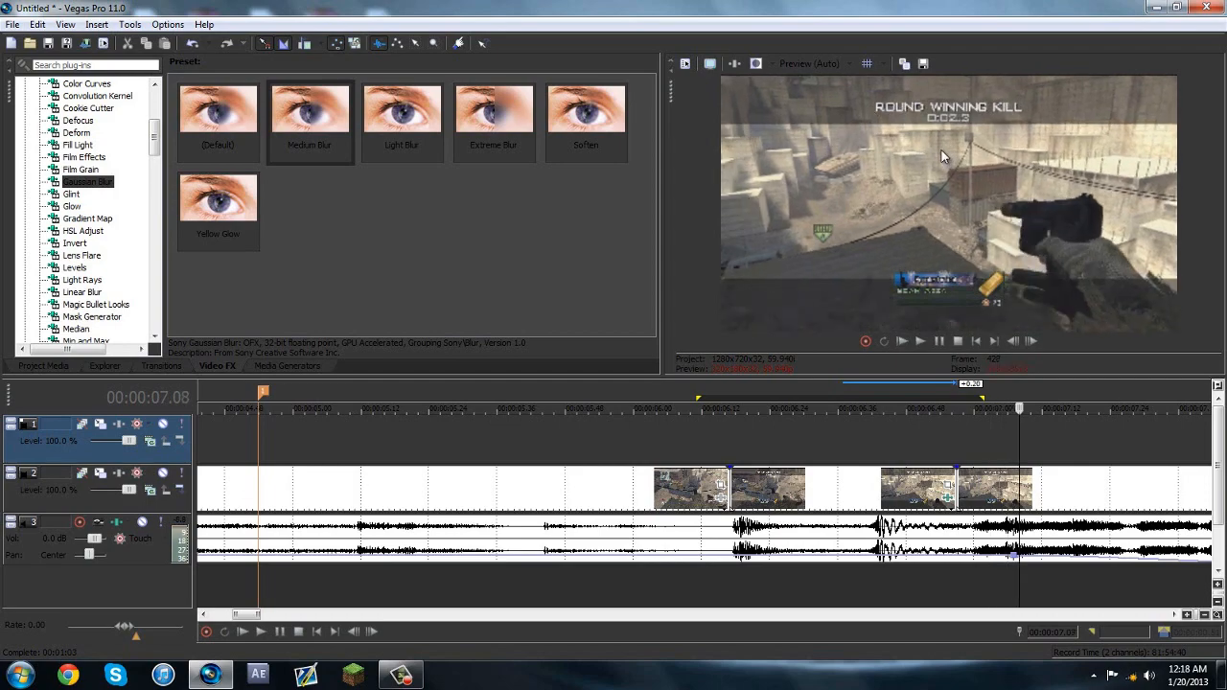
left_click(836, 411)
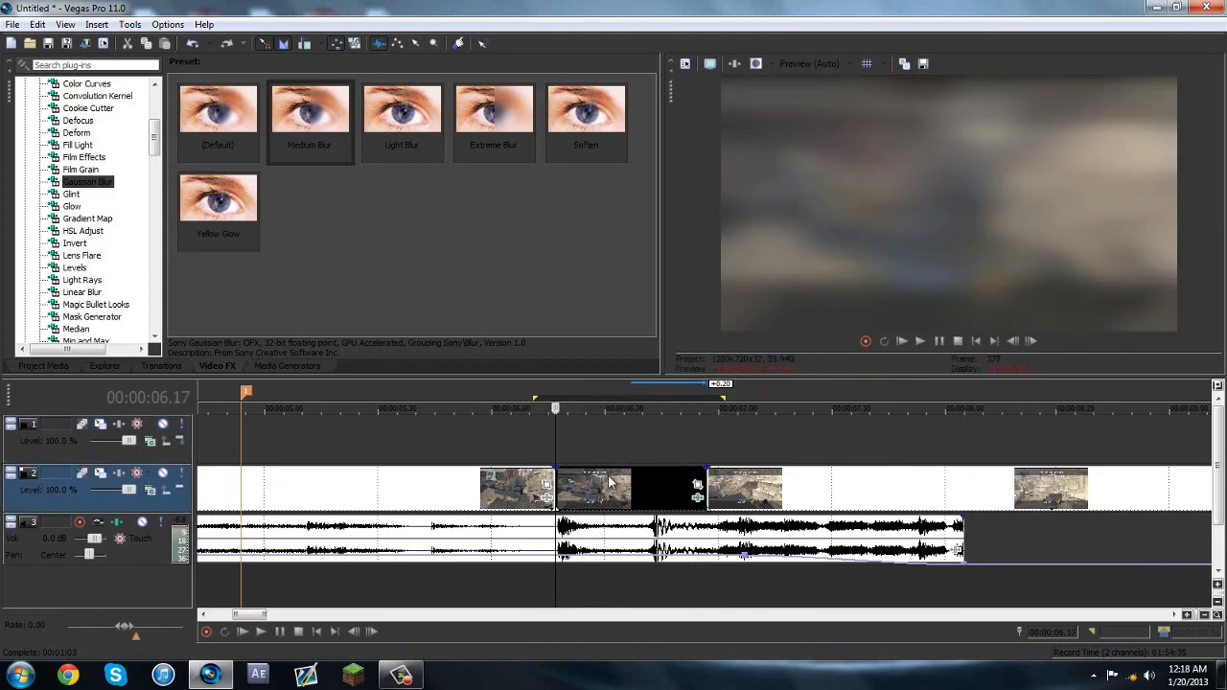
Step: Copy the killcam clip and paste it onto track 1 above the original
right_click(595, 489)
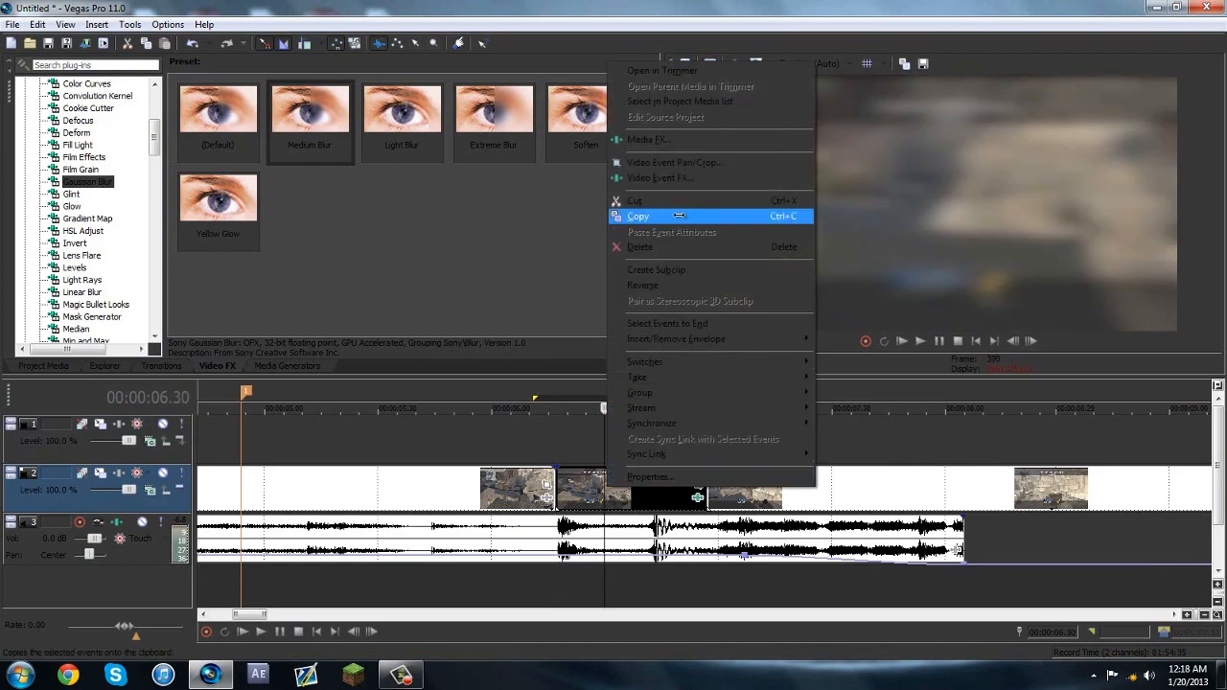
left_click(637, 215)
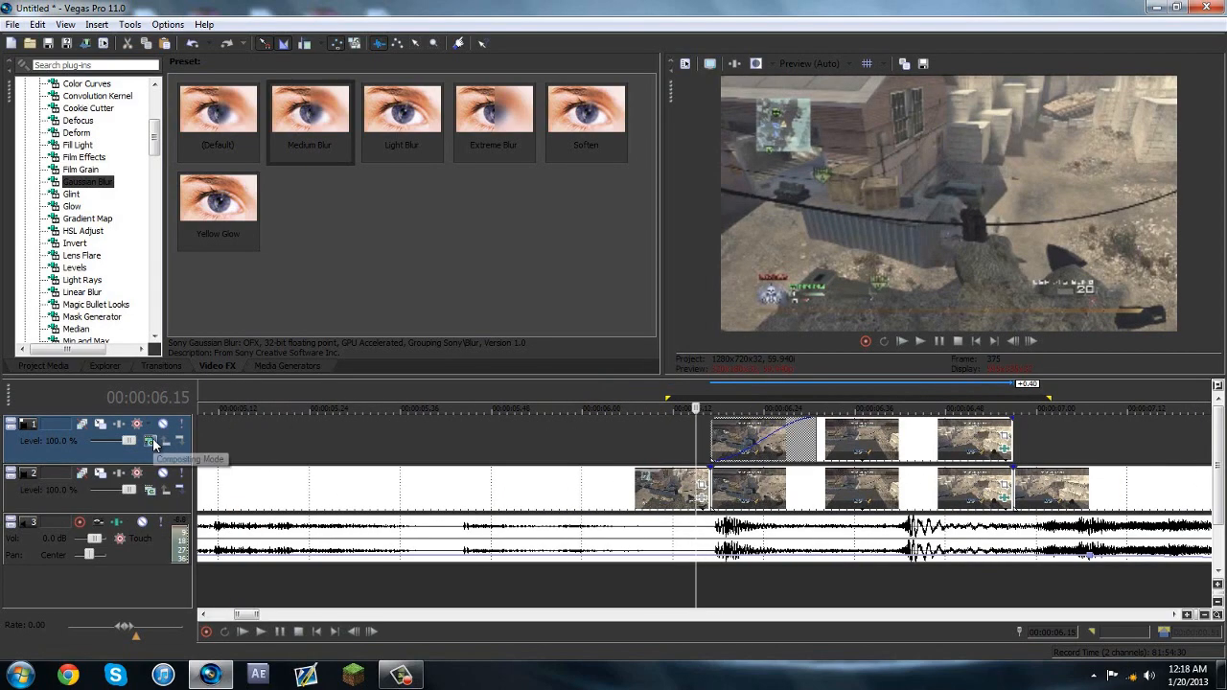
left_click(150, 439)
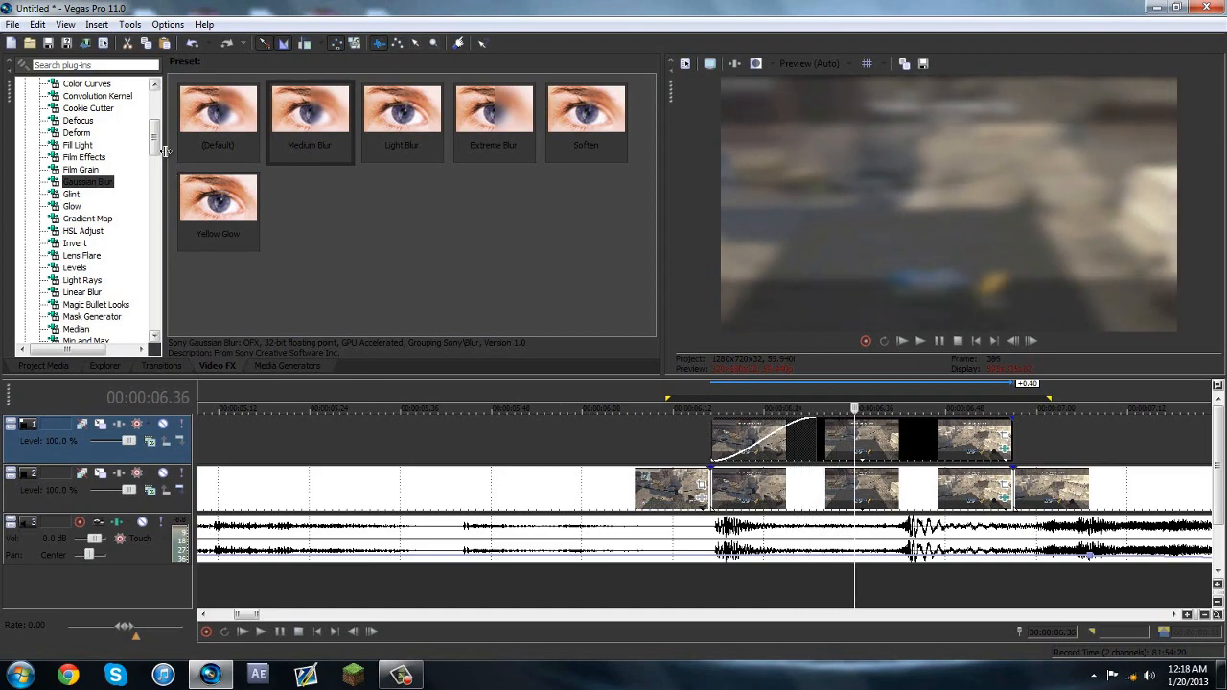
Step: Apply the Magic Bullet Looks CC 7 grade to the track 1 overlay and view its effect settings
left_click(96, 303)
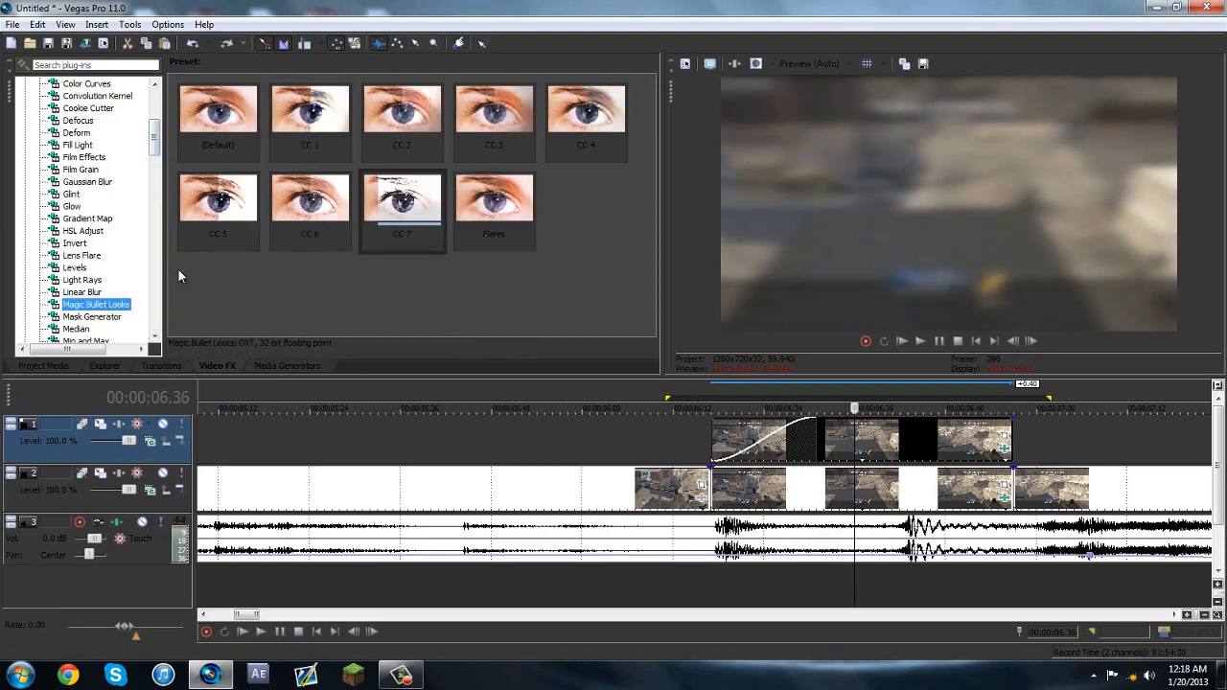
double_click(402, 201)
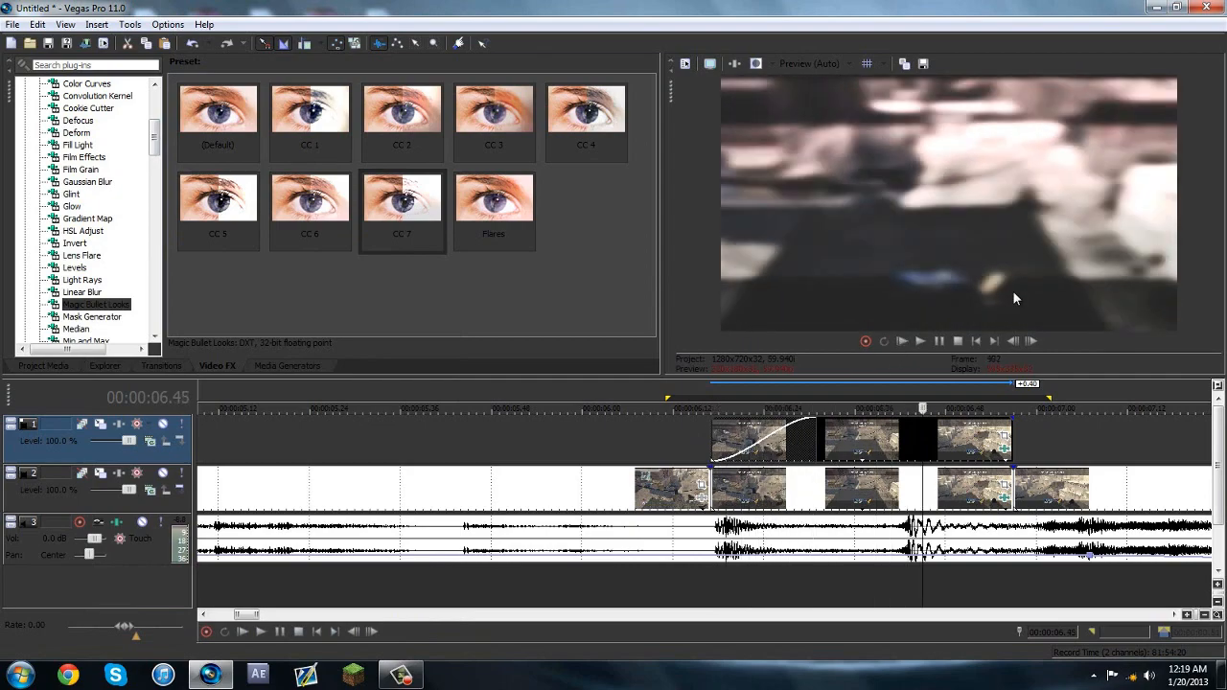
double_click(403, 203)
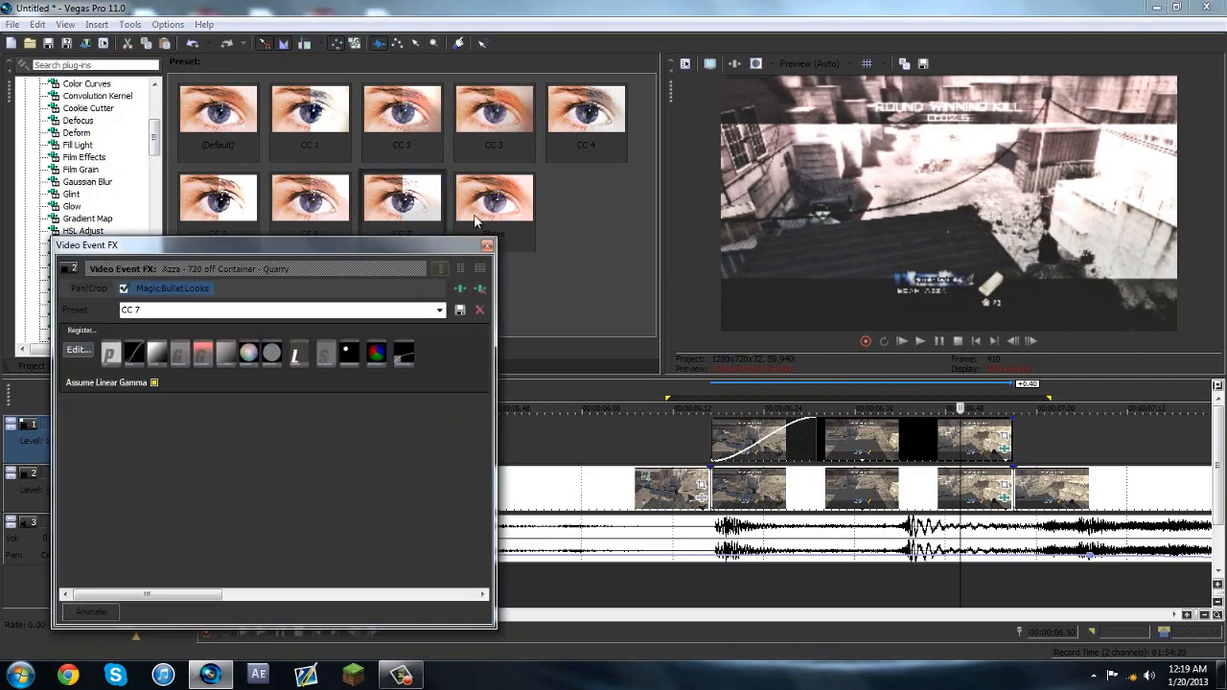